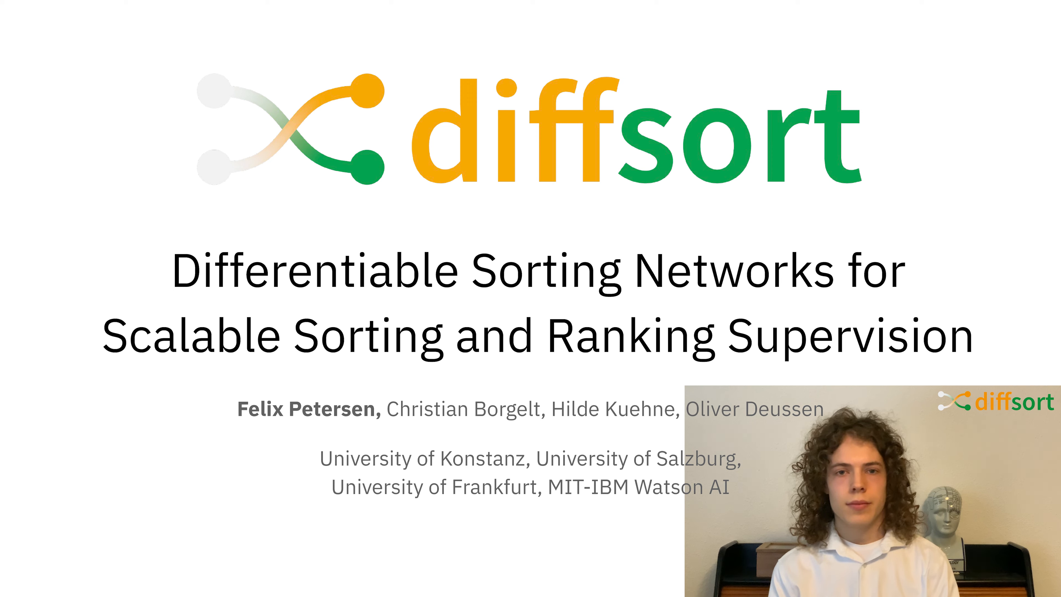
key(Right)
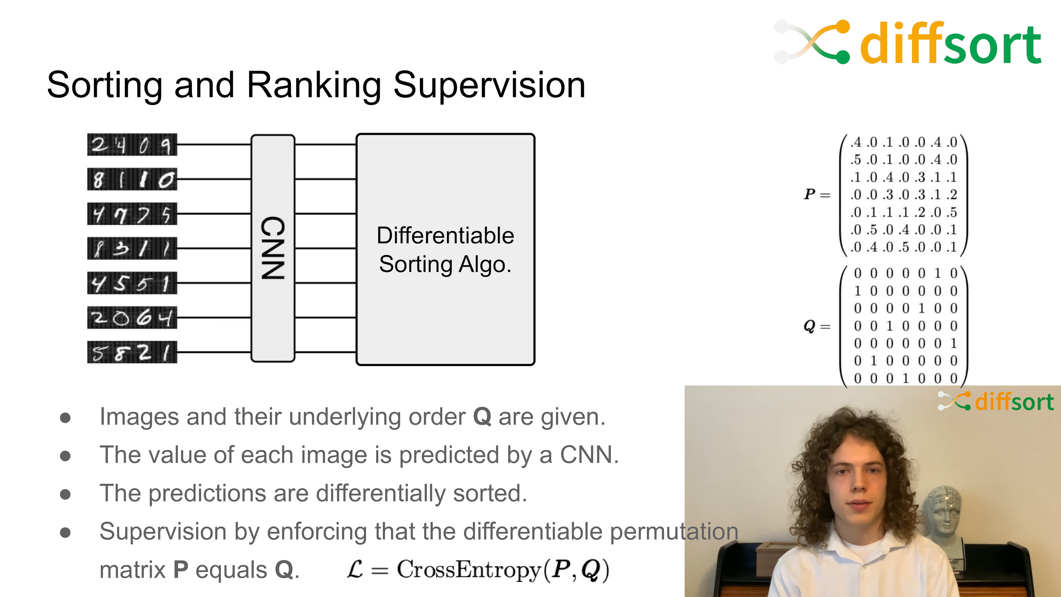
key(Right)
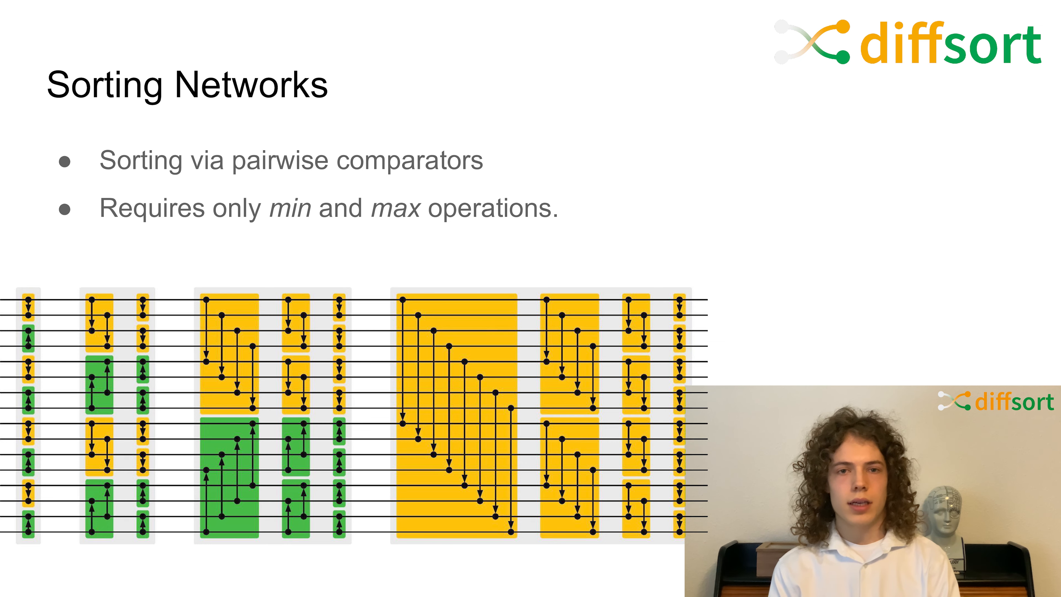
key(Right)
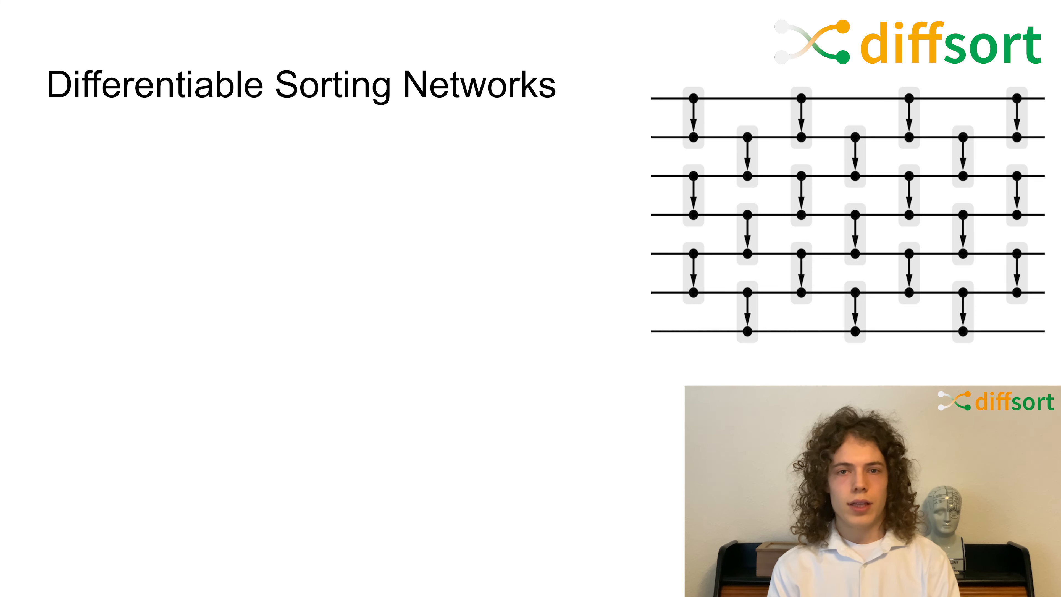
key(Right)
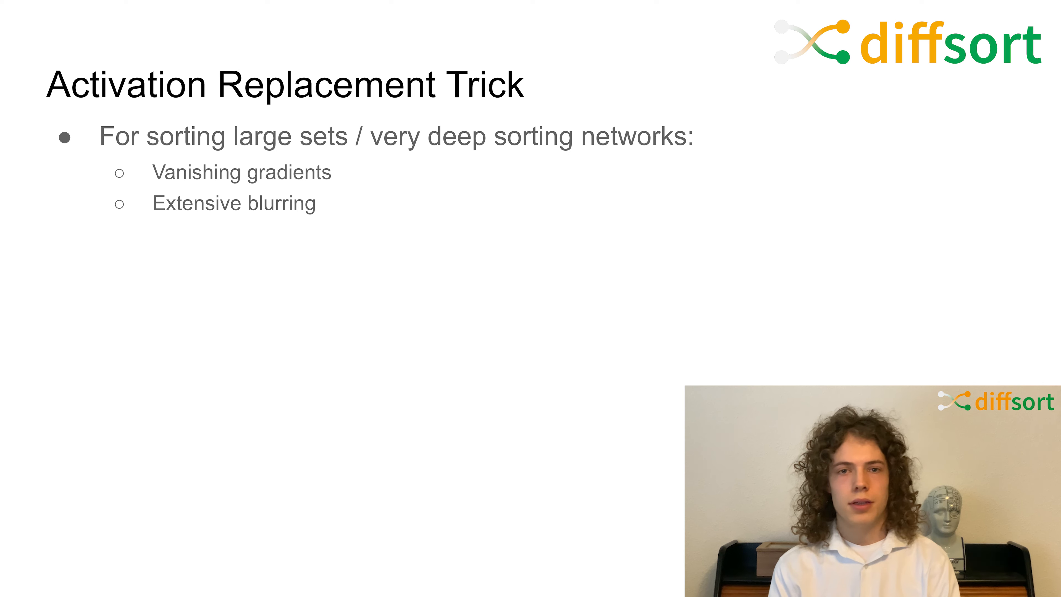
key(right)
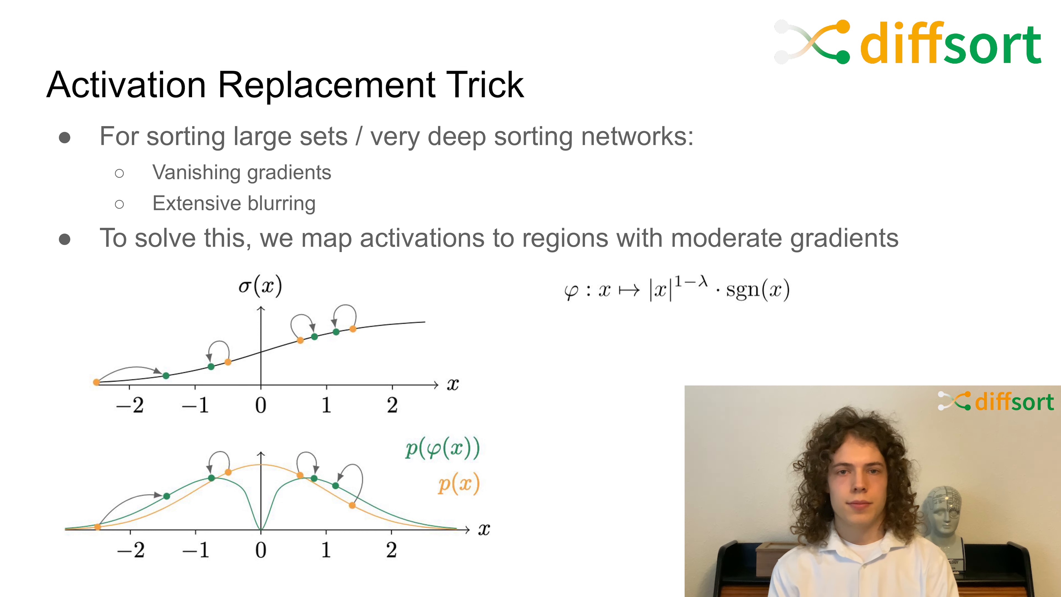
key(Right)
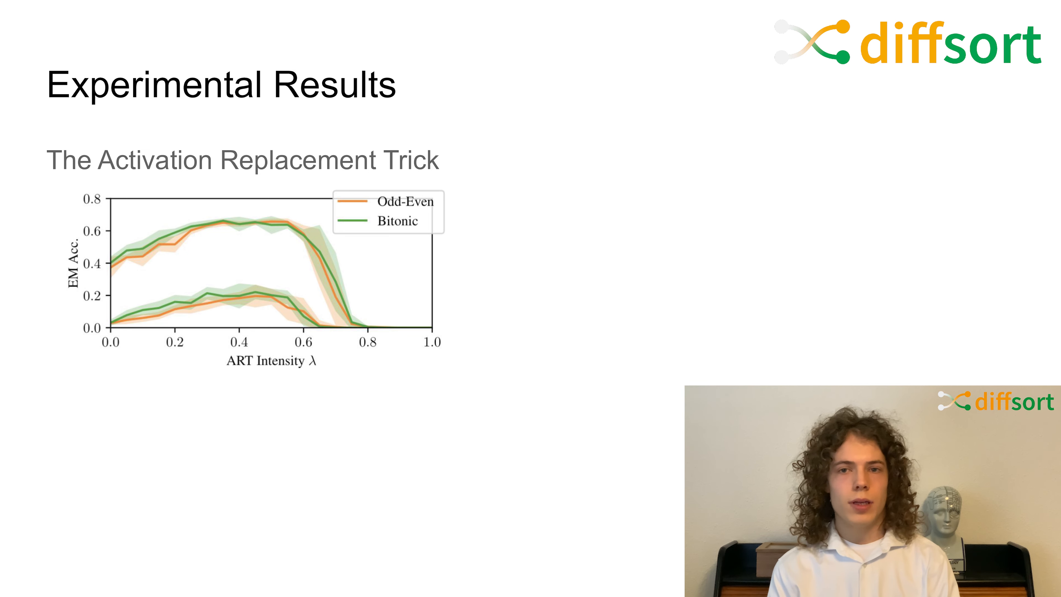
key(Right)
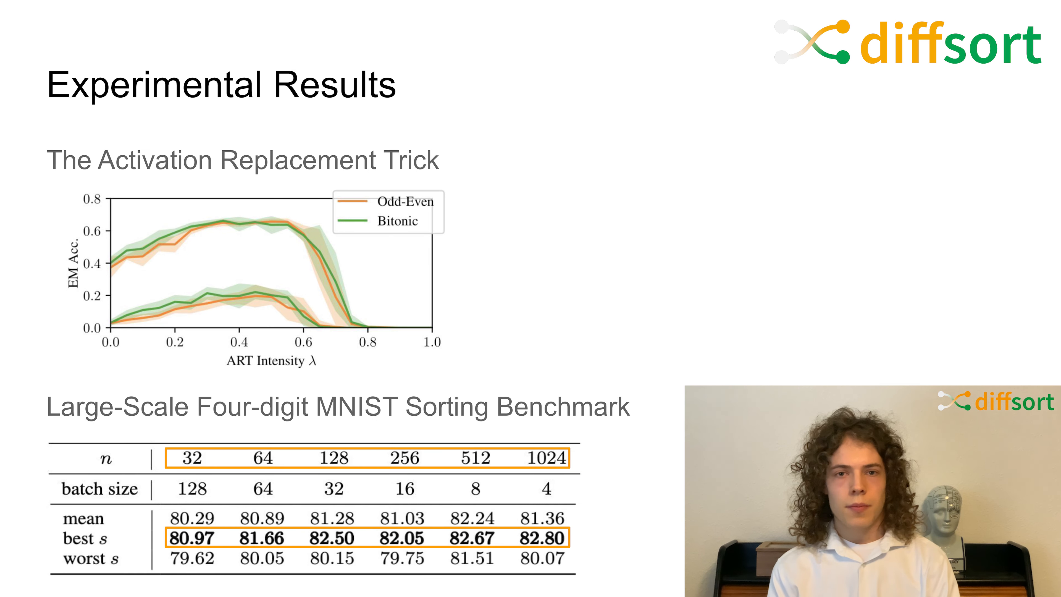